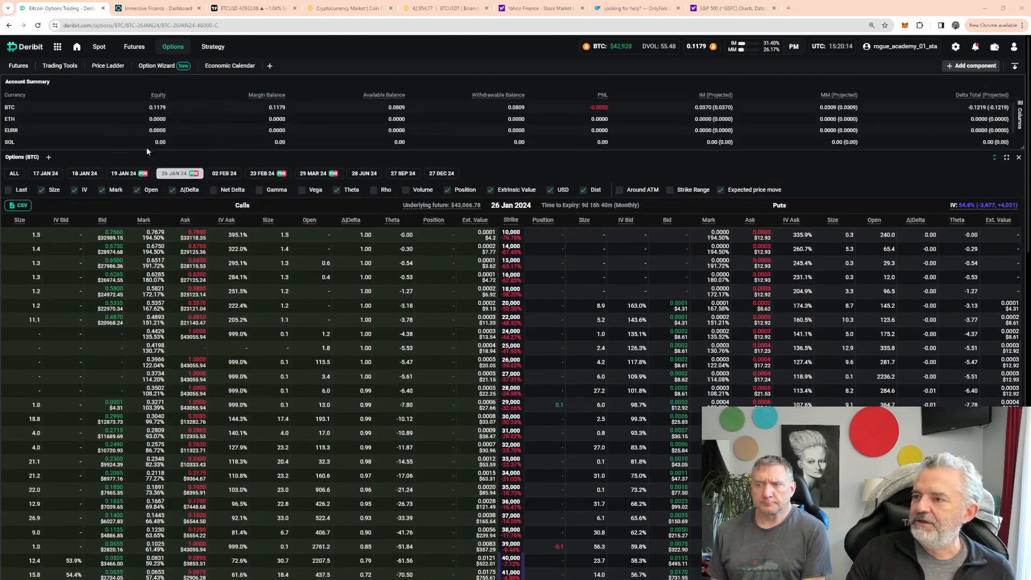
- Switch the BTC options chain to the 19 Jan 2024 weekly expiry
{"action": "left_click", "coordinate": [123, 173]}
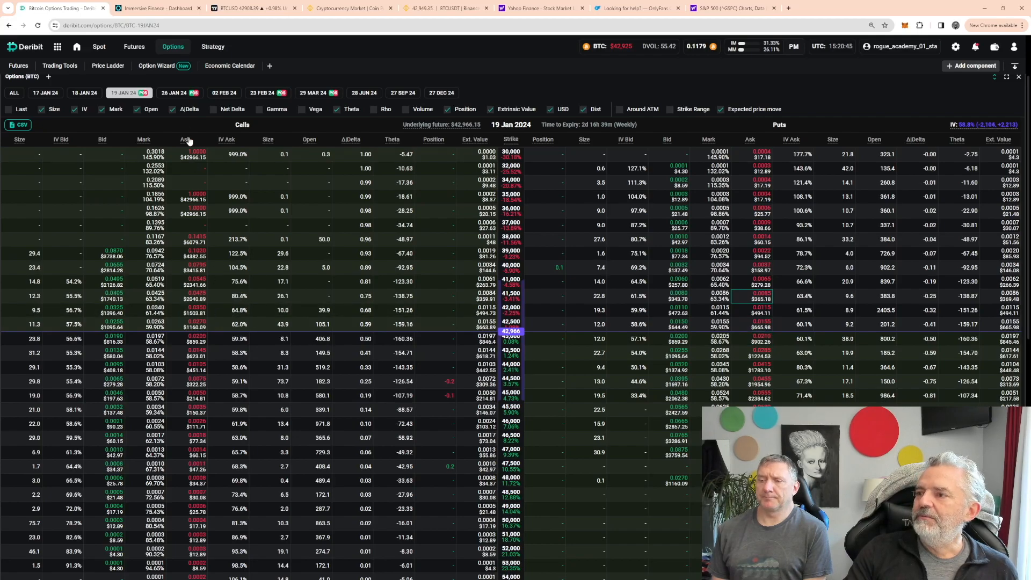
- Switch the BTC options chain to the 23 Feb 2024 monthly expiry
{"action": "left_click", "coordinate": [179, 93]}
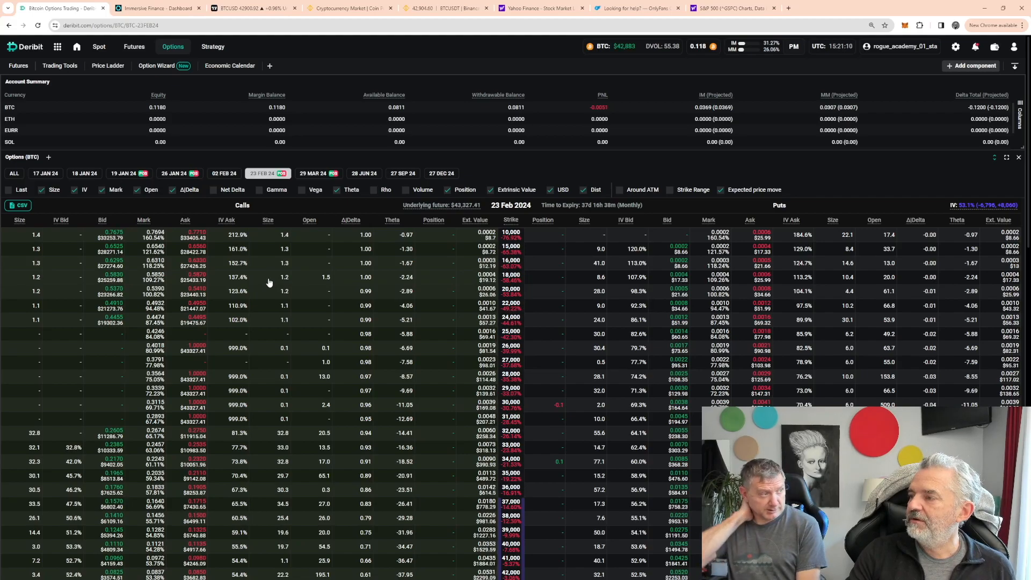
{"action": "left_click", "coordinate": [318, 173]}
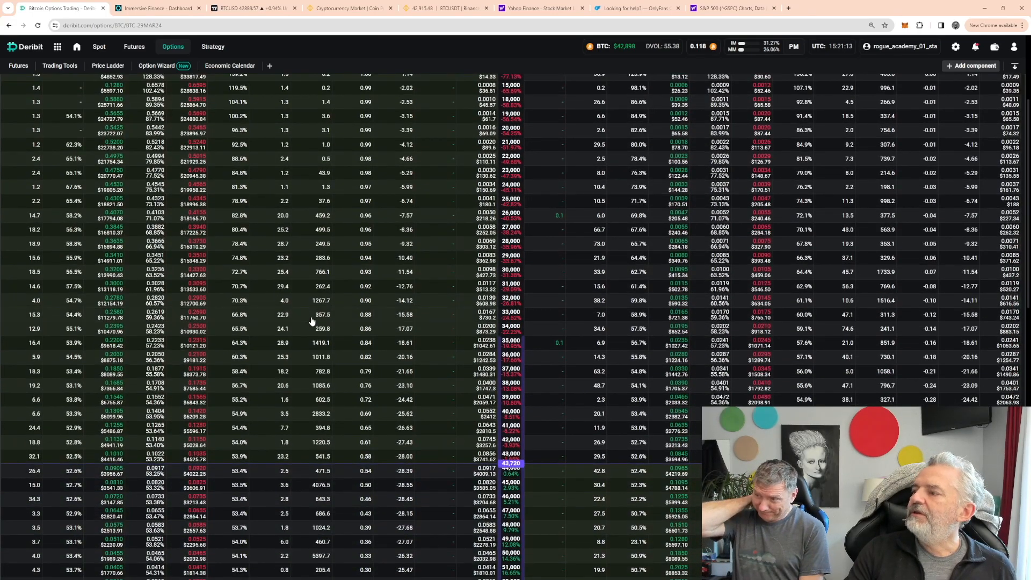
{"action": "scroll", "scroll_direction": "down", "scroll_amount": 3}
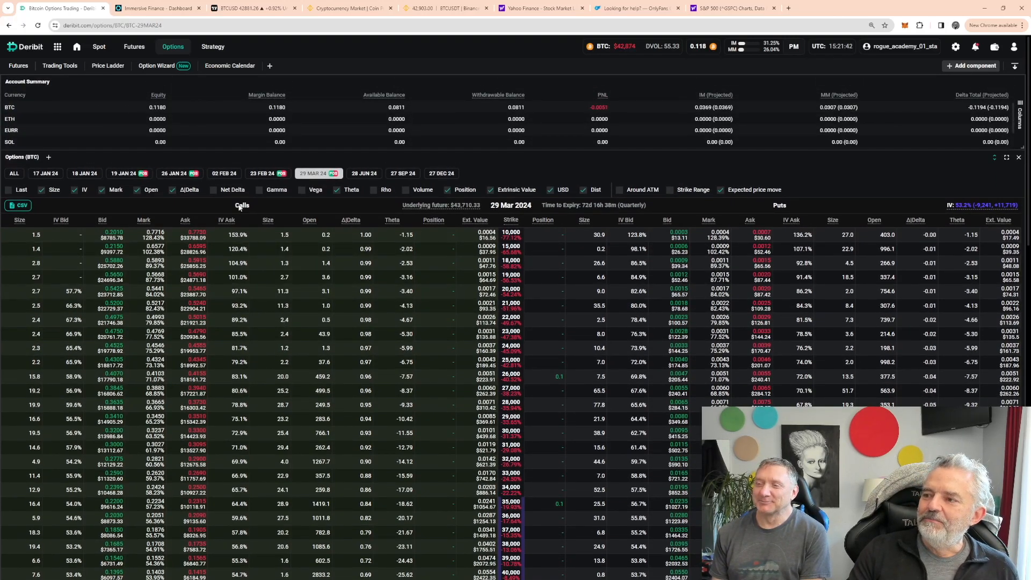
{"action": "left_click", "coordinate": [267, 172]}
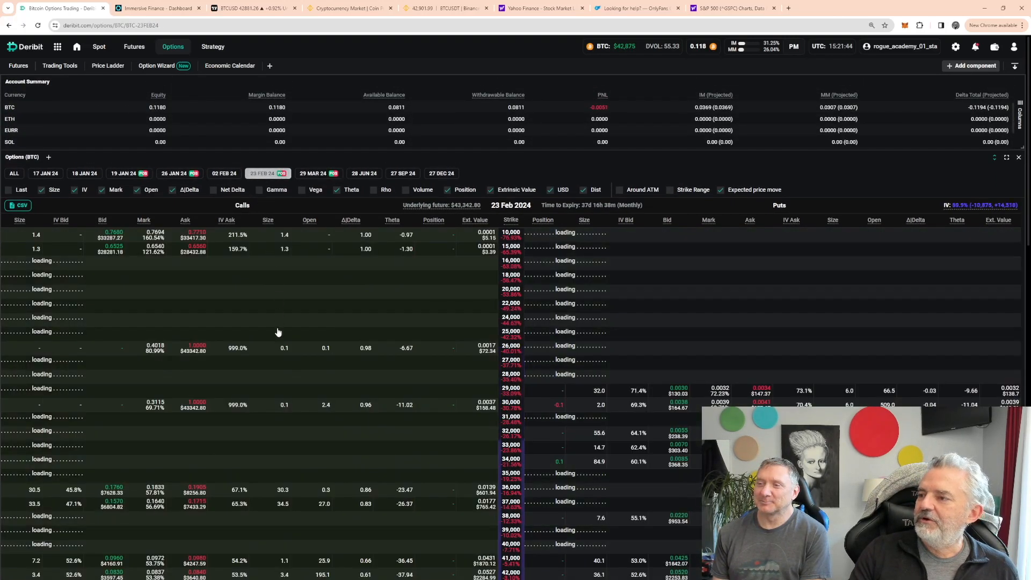
- Scroll down through the 23 Feb 2024 BTC options chain strike rows
{"action": "scroll", "scroll_direction": "down", "scroll_amount": 3}
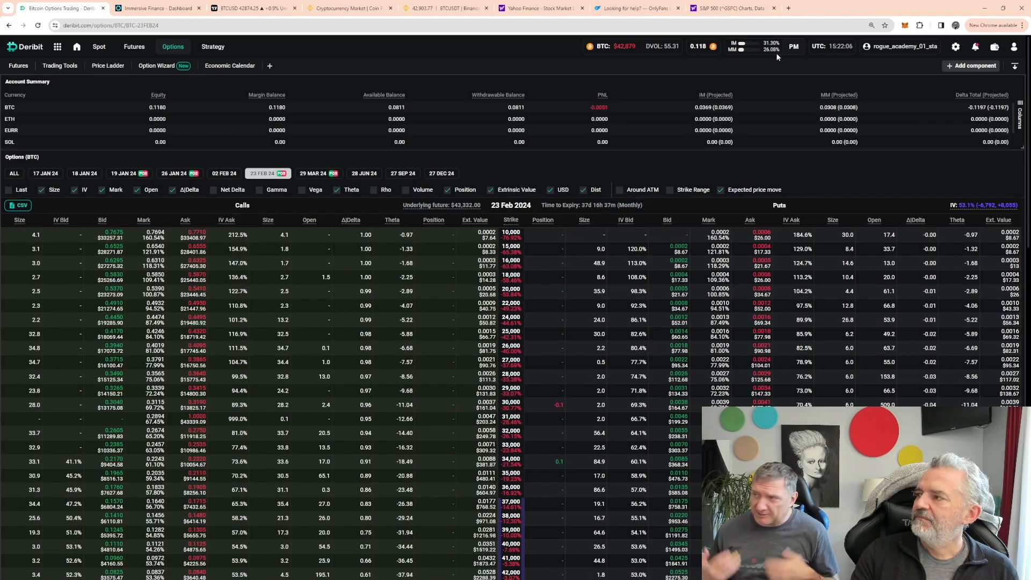
{"action": "mouse_move", "coordinate": [794, 46]}
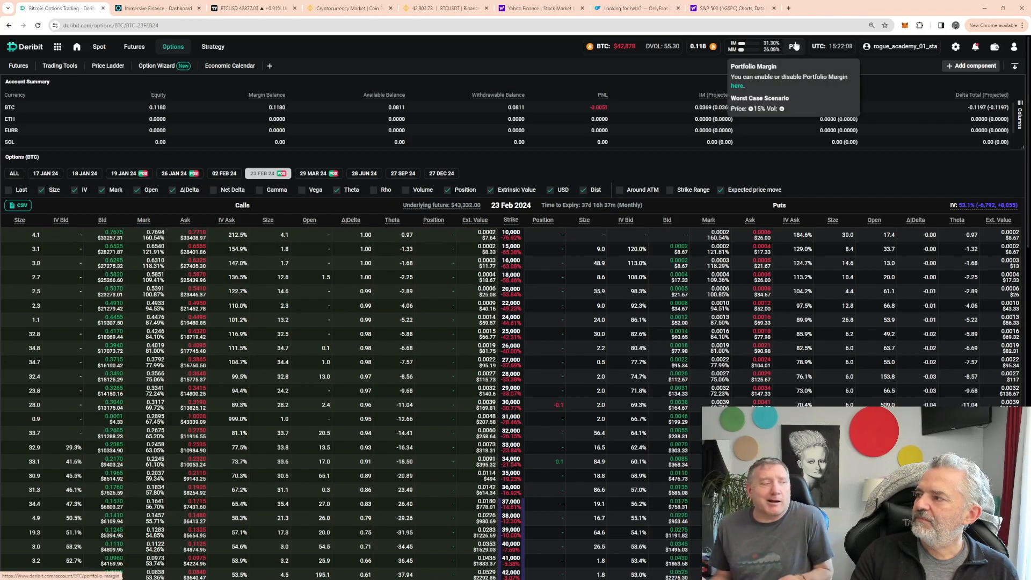